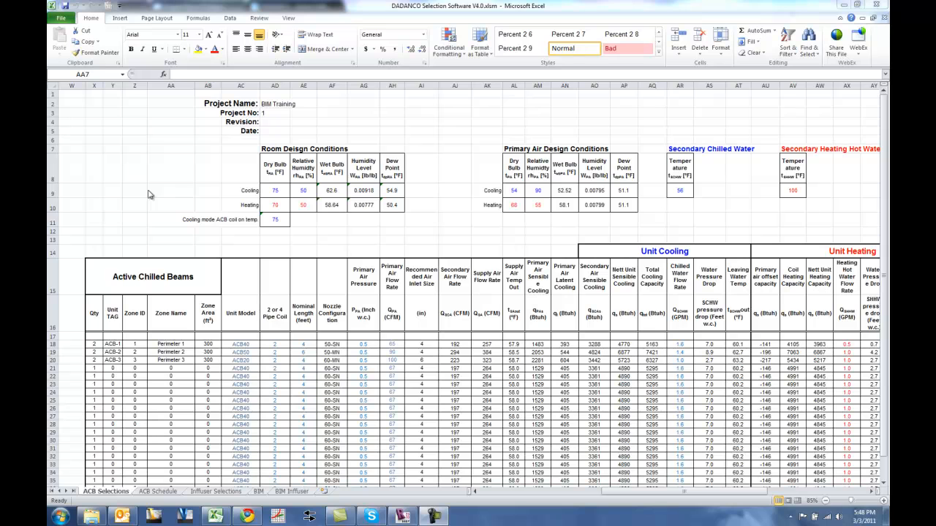
mouse_move(154, 197)
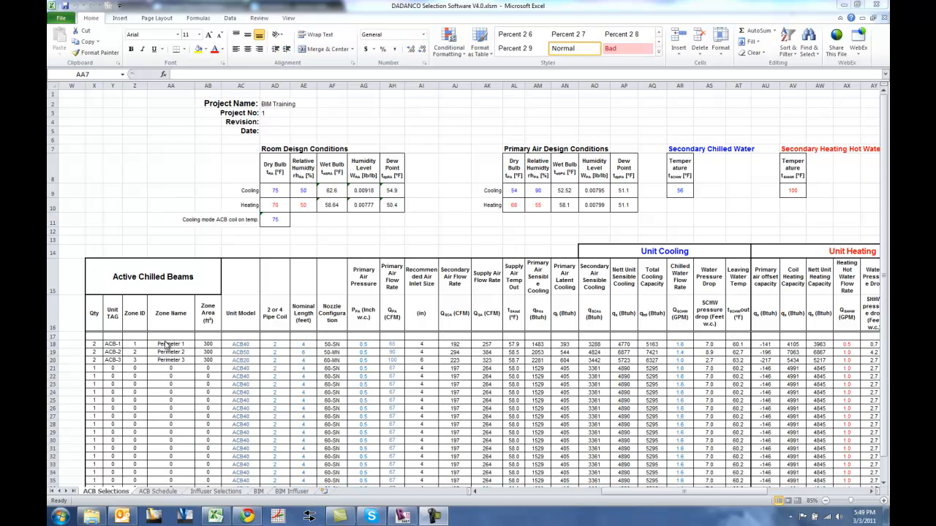
mouse_move(243, 278)
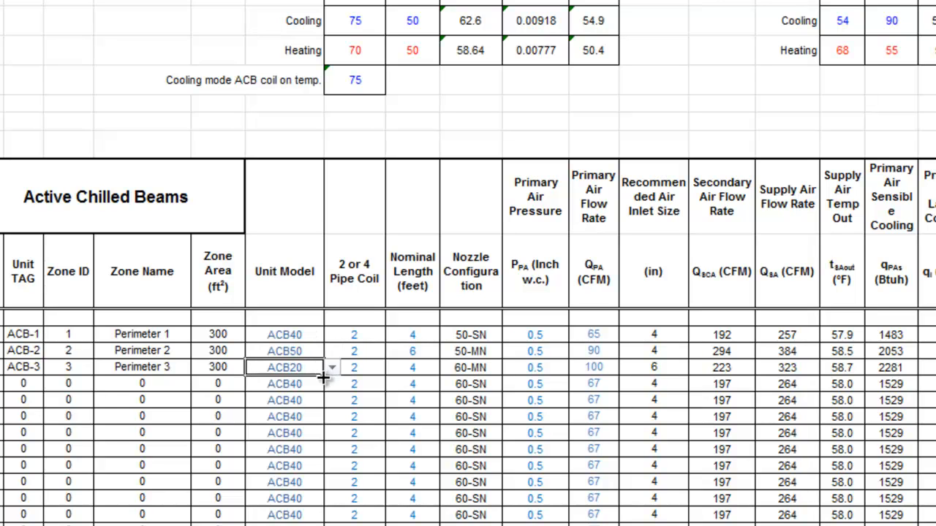
mouse_move(579, 353)
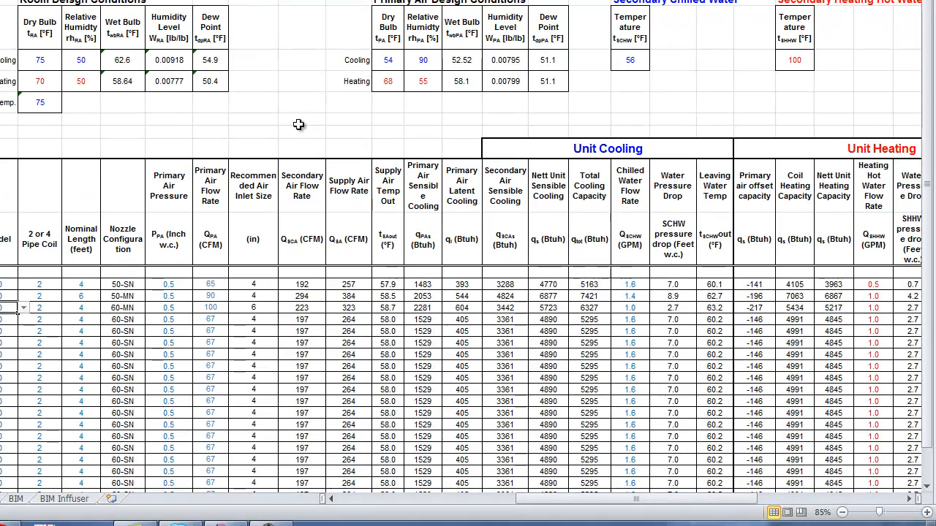
Generate the BIM files in Excel, saving the beam text files, including ACB50
click(302, 119)
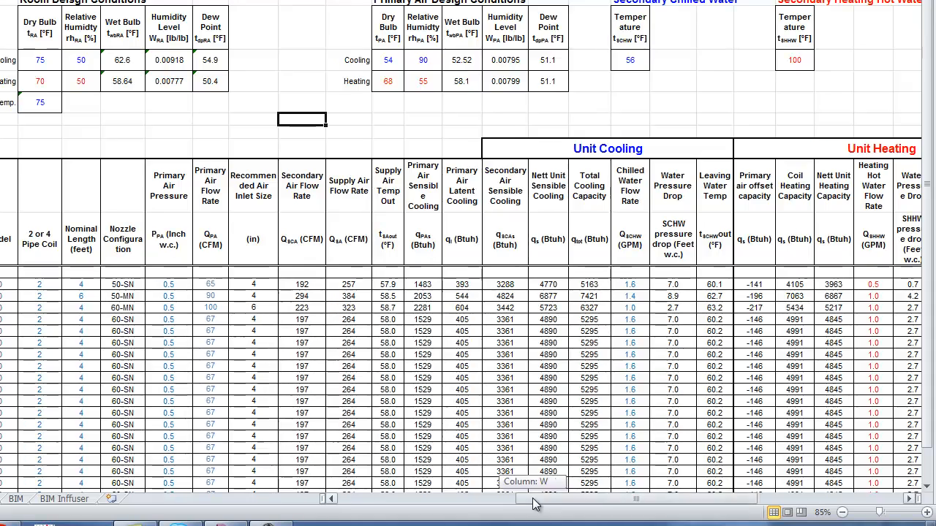
scroll(right, 3)
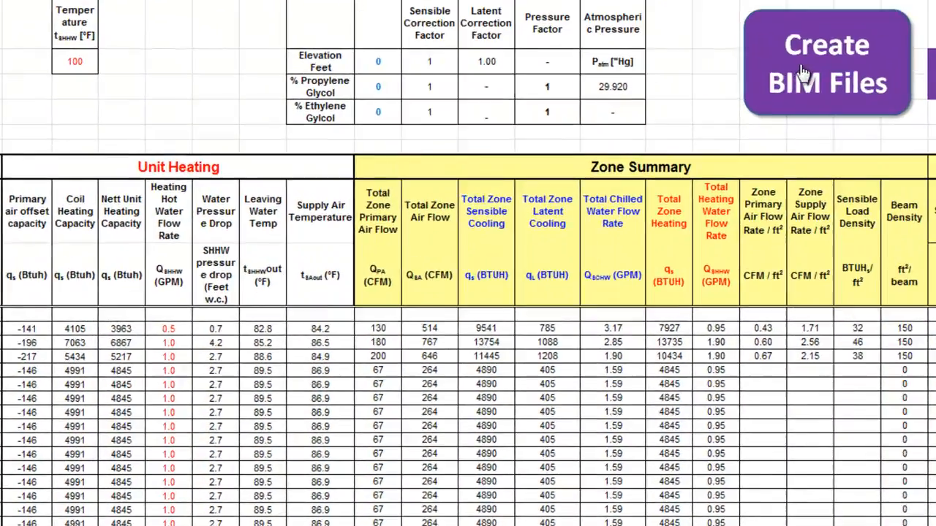
click(827, 63)
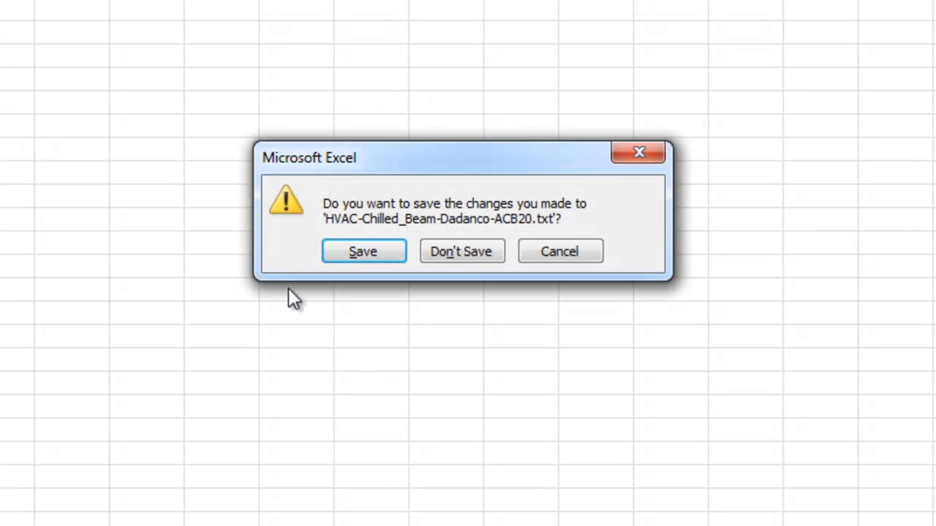
mouse_move(468, 227)
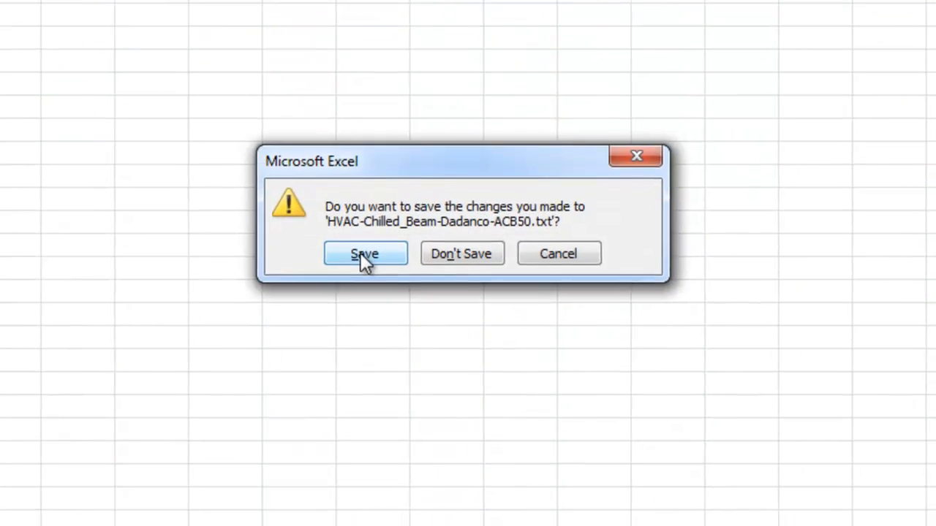
click(364, 253)
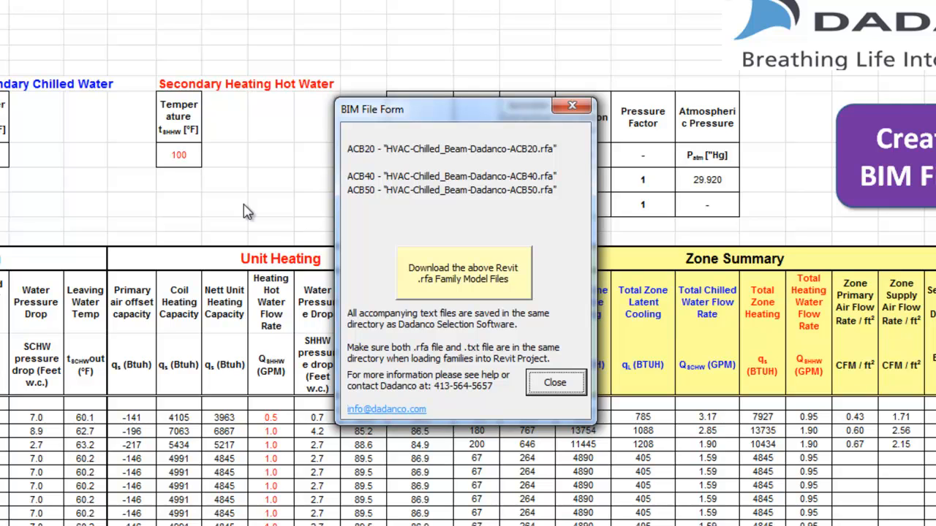
mouse_move(471, 270)
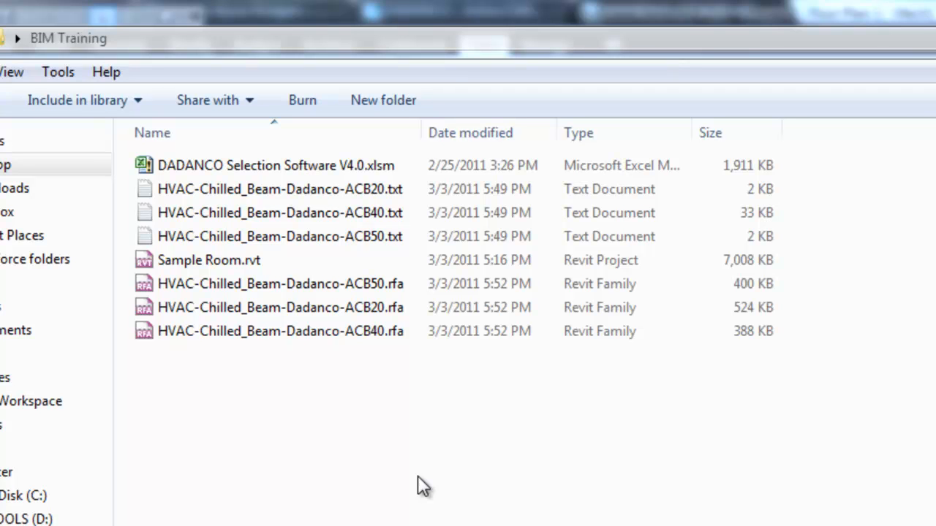
mouse_move(426, 491)
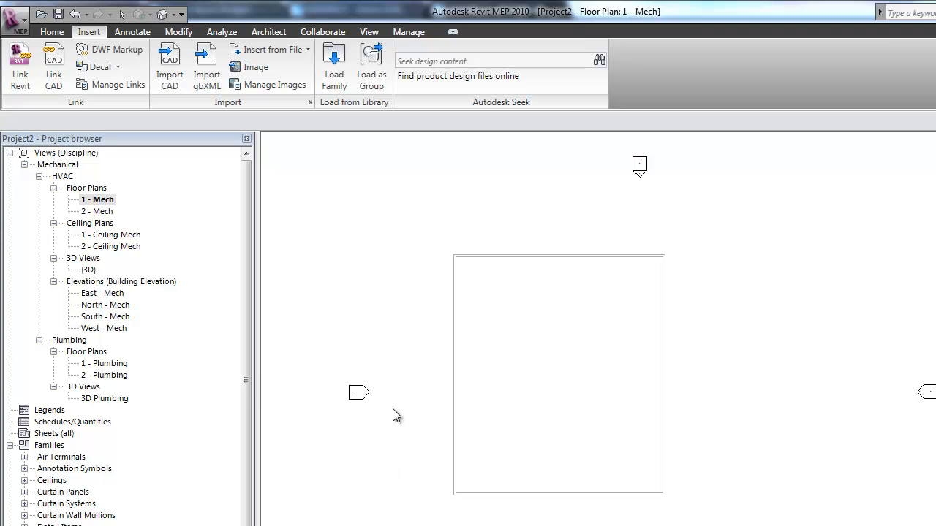
Load the three Dadanco chilled beam .rfa families from Desktop > BIM Training
click(333, 66)
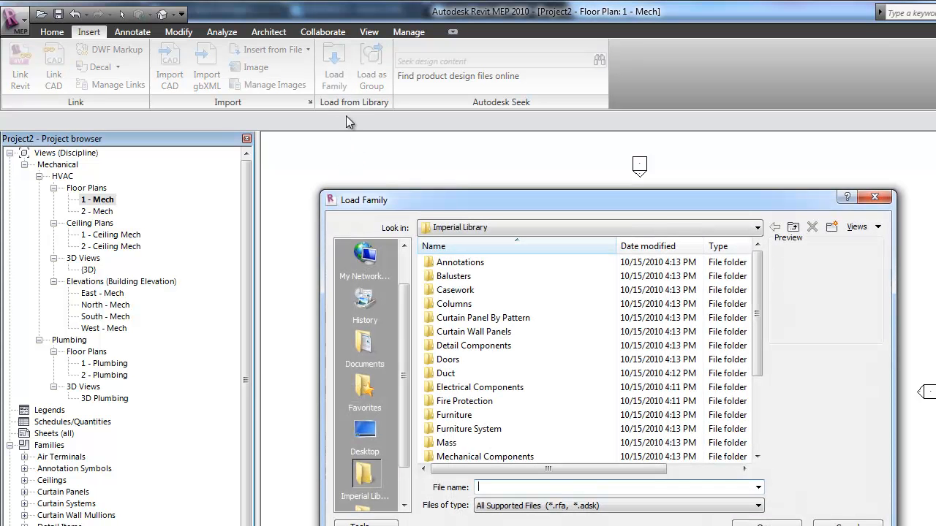
click(364, 435)
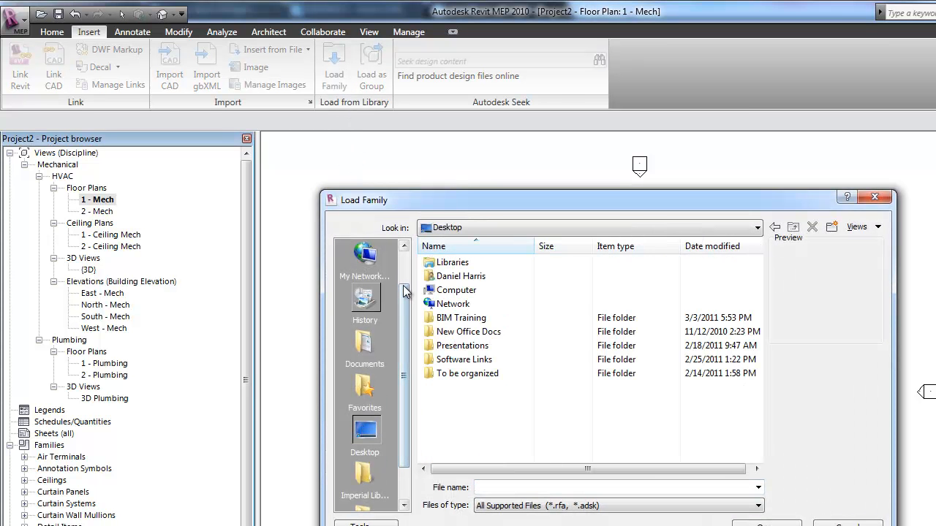
double_click(462, 317)
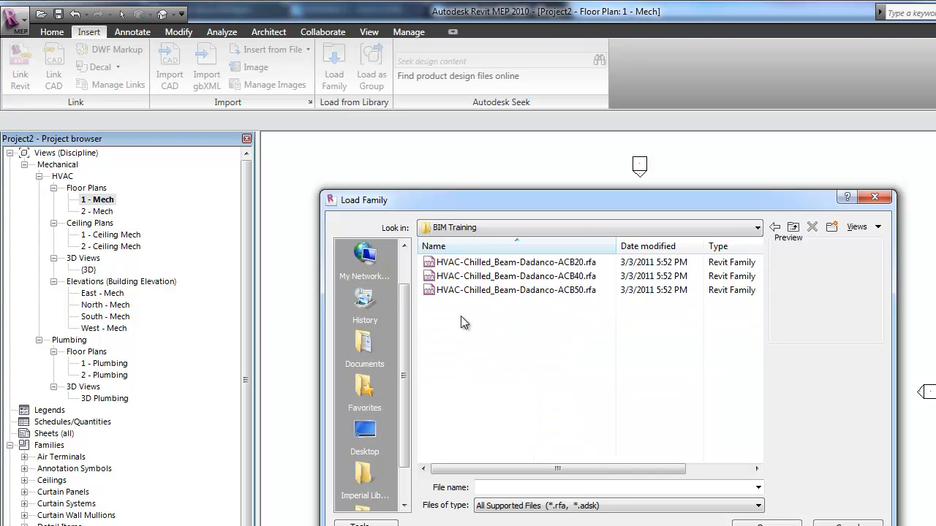
click(515, 262)
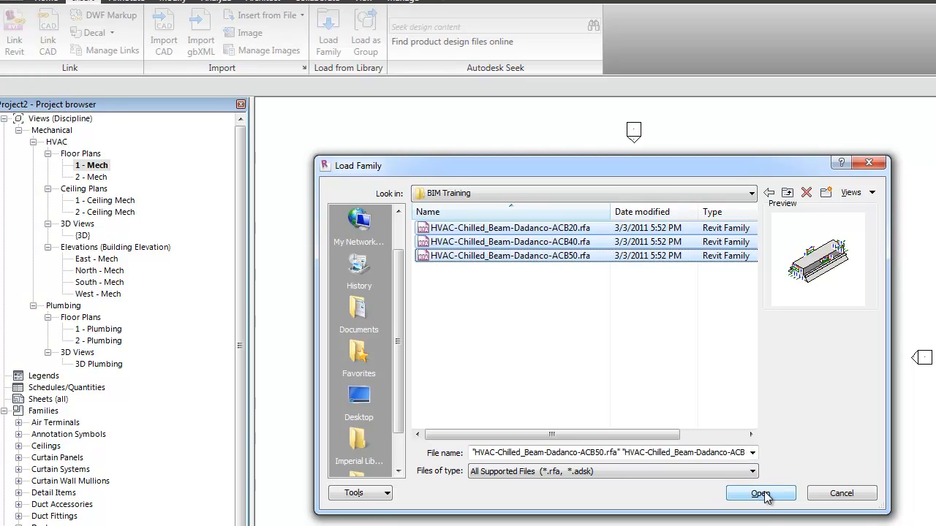
click(760, 494)
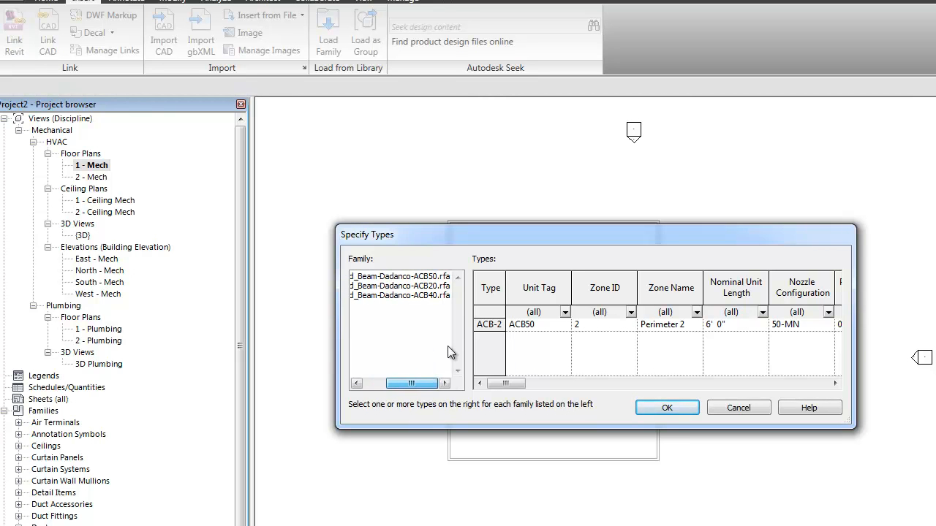
Load types ACB-2, ACB-3 and ACB-1 for the ACB50, ACB20 and ACB40 families
click(400, 276)
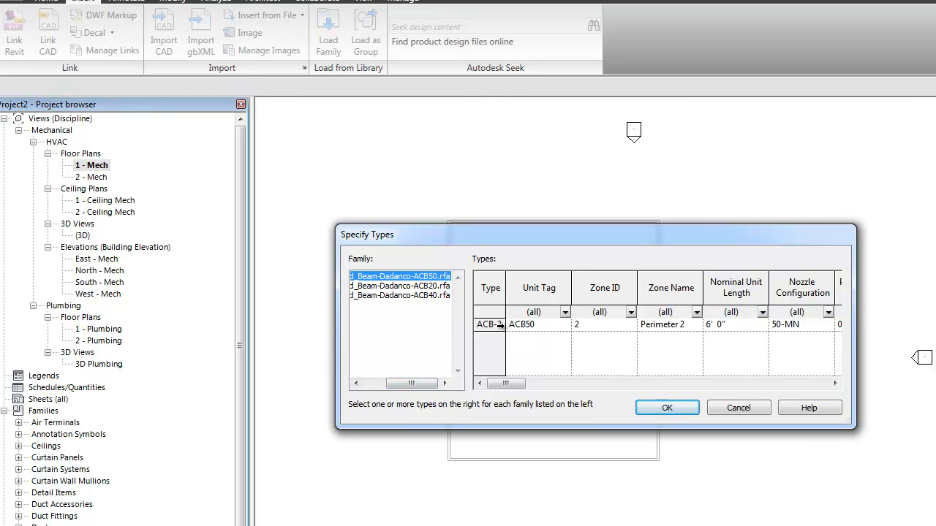
click(490, 324)
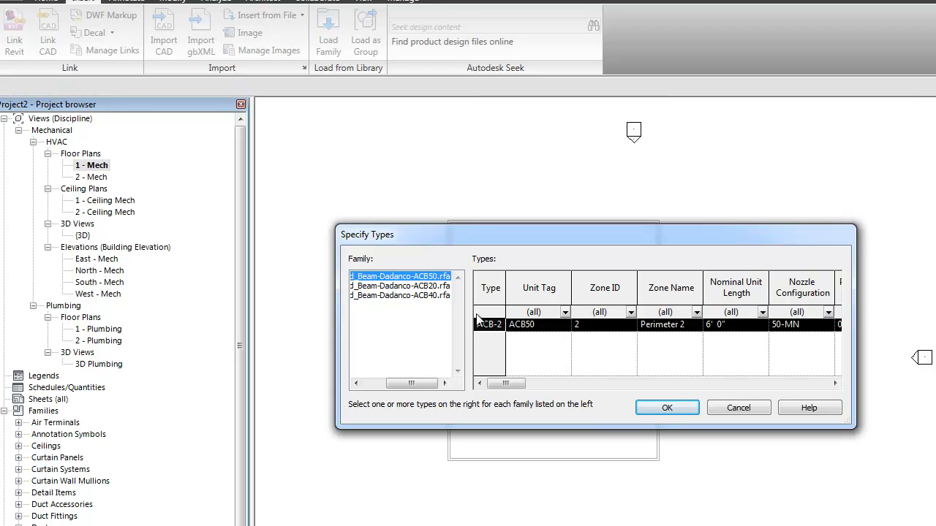
click(400, 286)
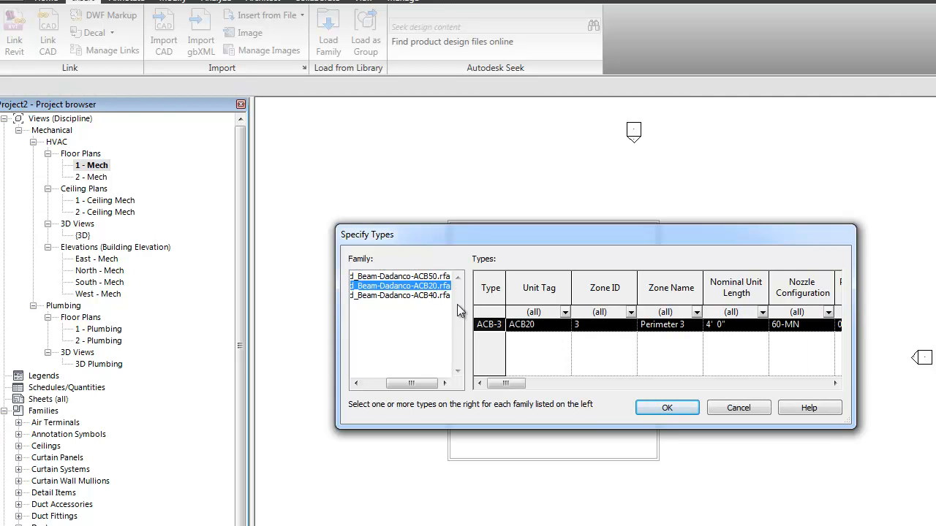
click(401, 295)
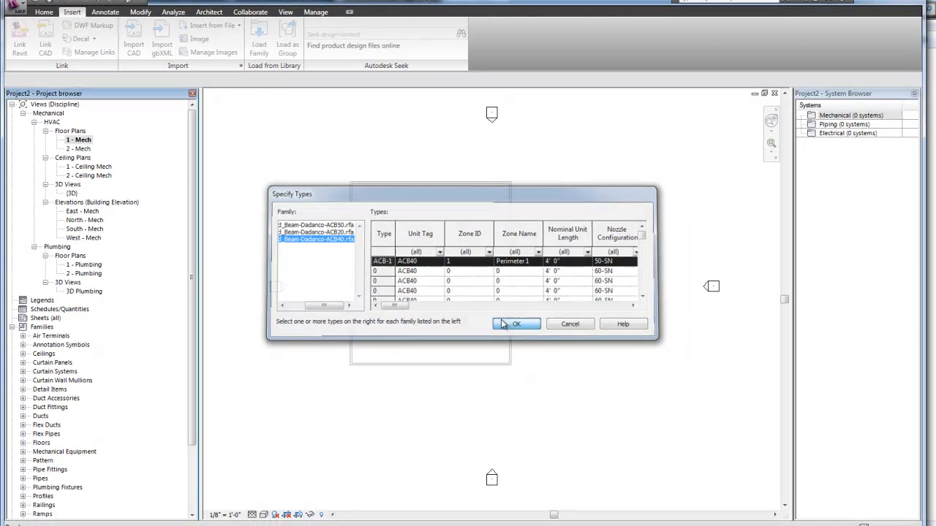
click(516, 323)
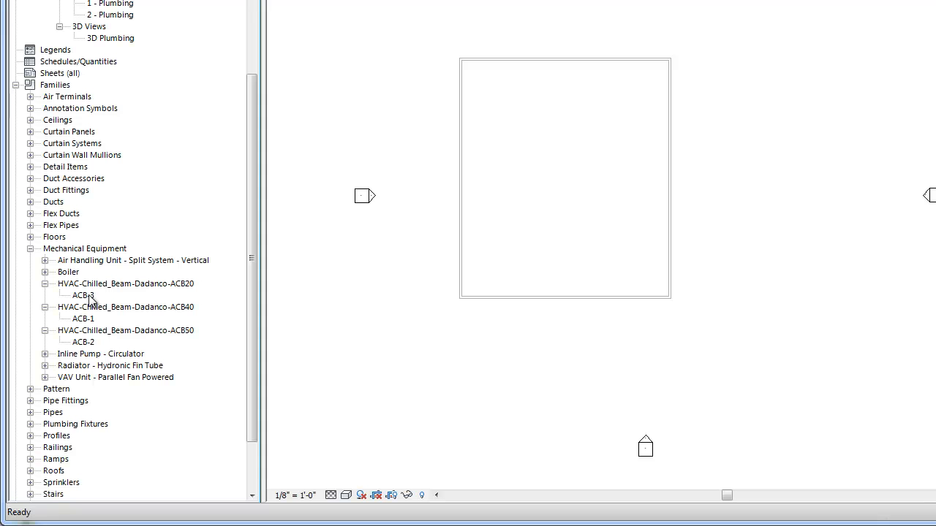
Place ACB-3 and ACB-2 chilled beams into the room plan from the Project Browser
click(82, 295)
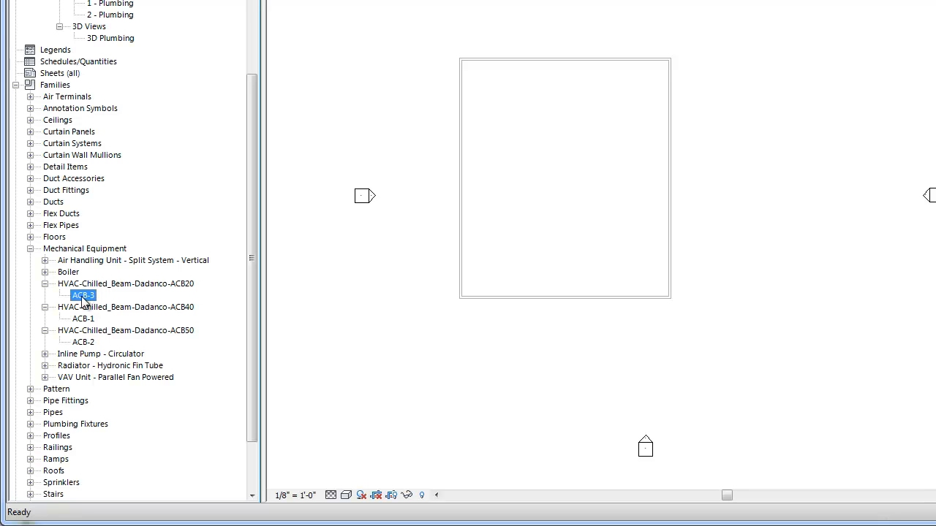
mouse_move(444, 197)
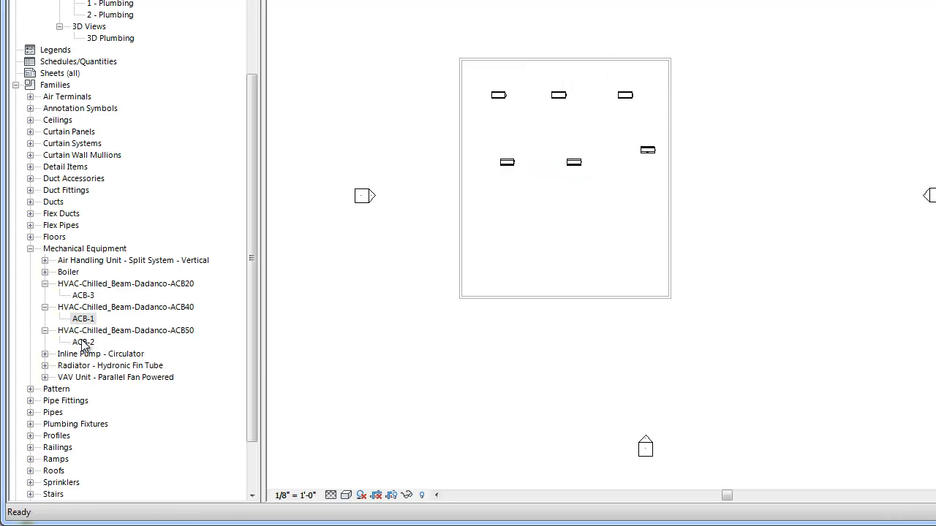
double_click(83, 341)
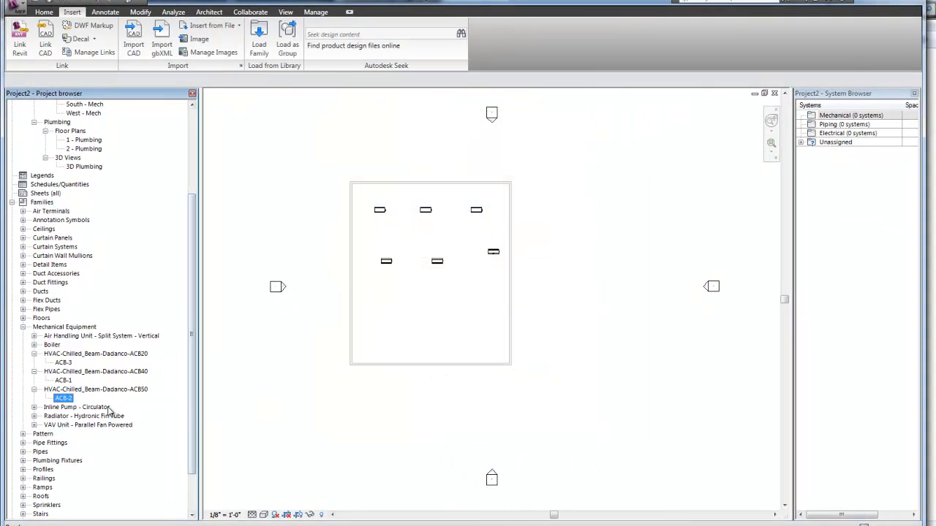
mouse_move(380, 302)
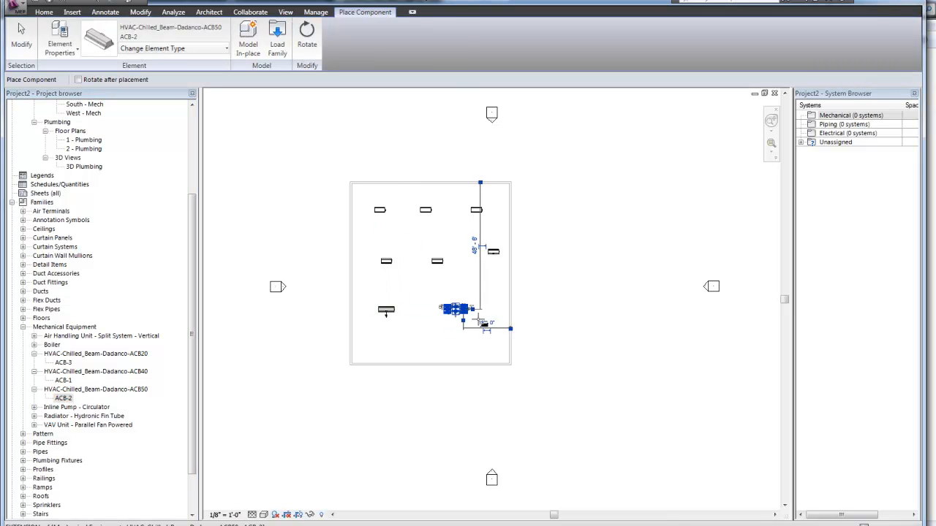
click(71, 12)
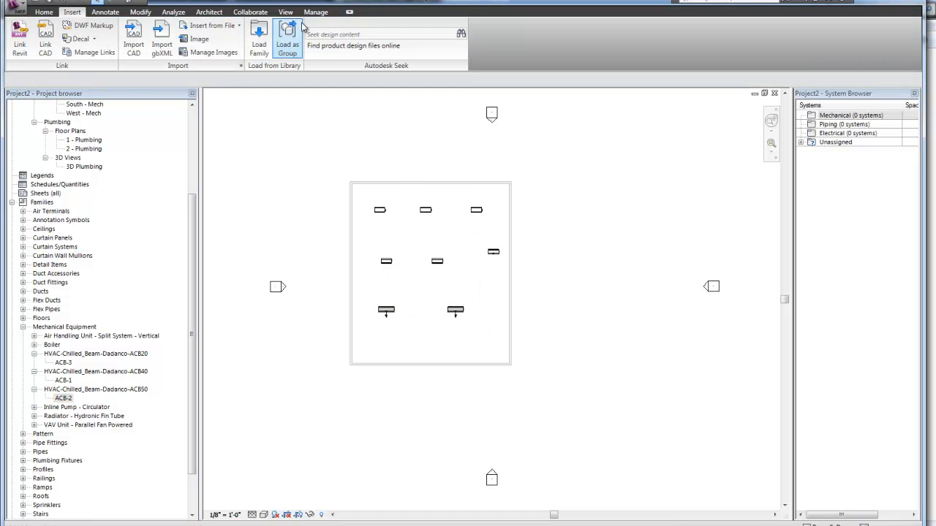
Switch to the project's default 3D view
click(285, 12)
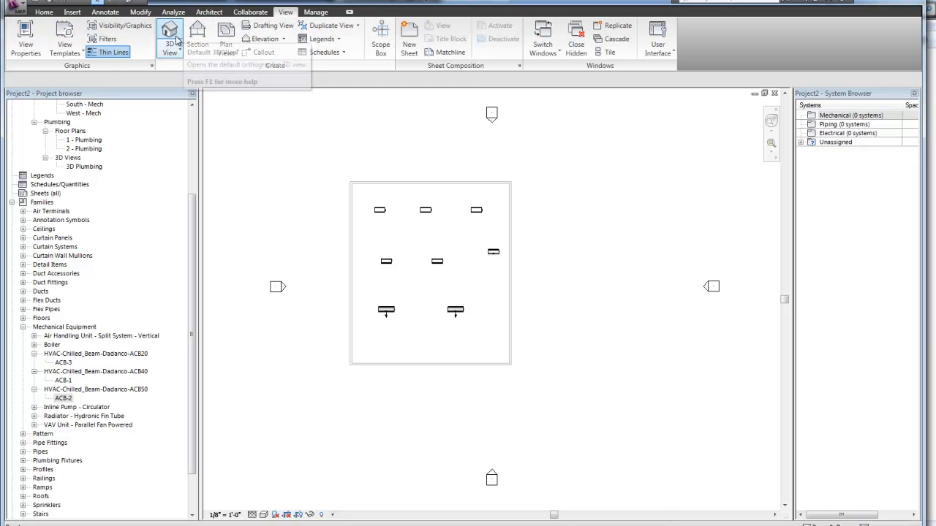
click(170, 33)
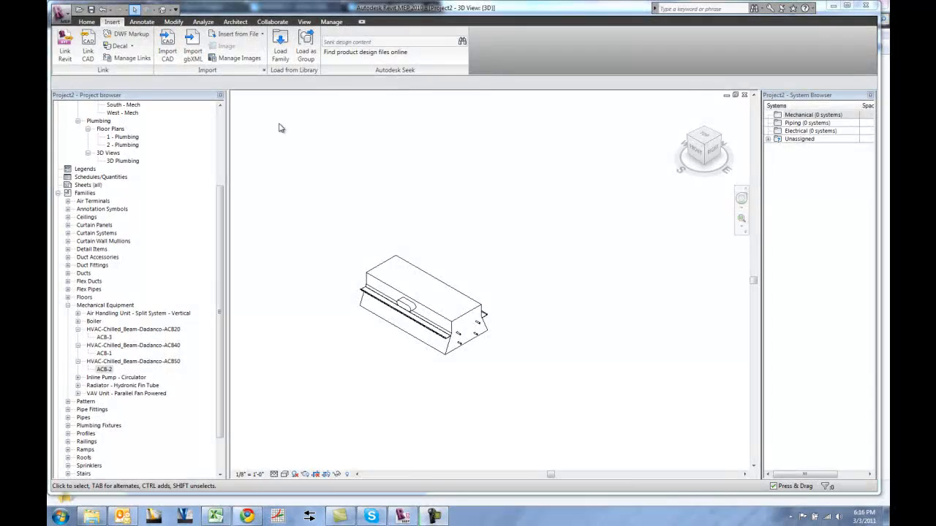
Set the beam's handing: primary air inlet Right instead of Front, coil connection Left
click(420, 304)
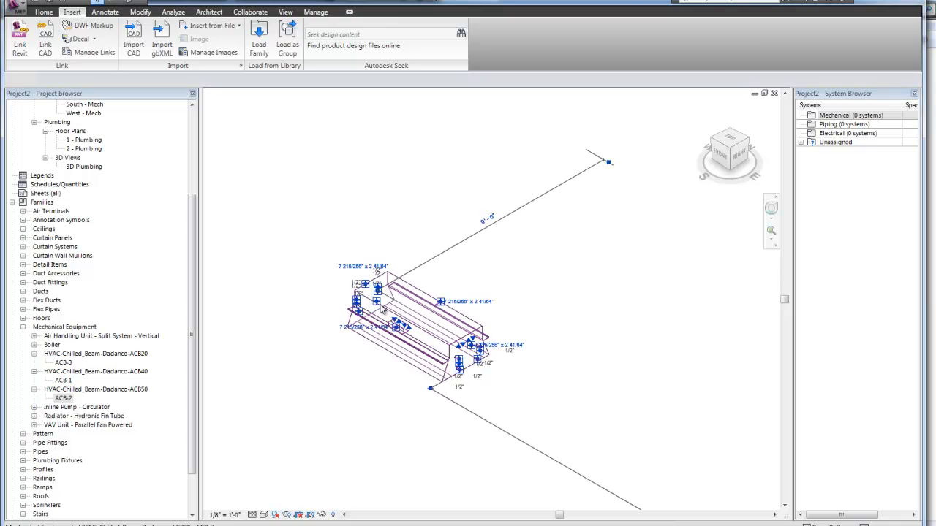
click(410, 321)
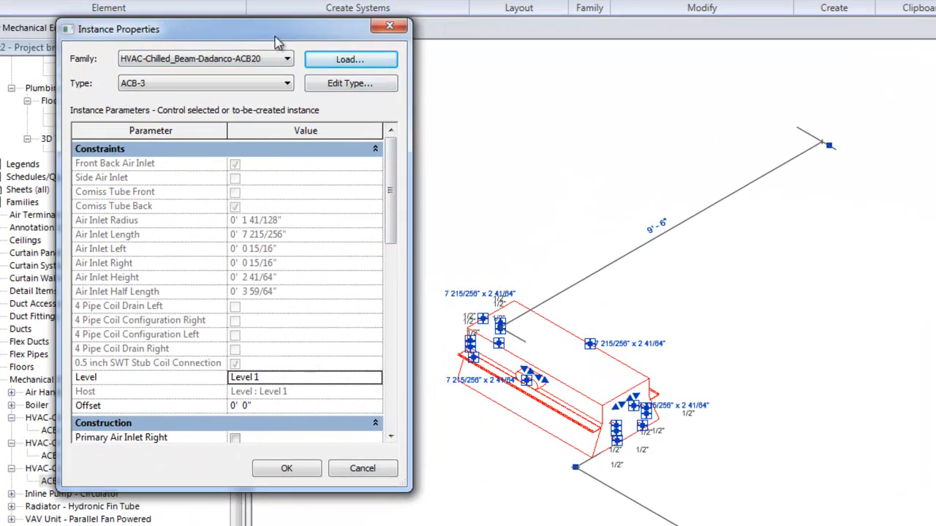
scroll(down, 3)
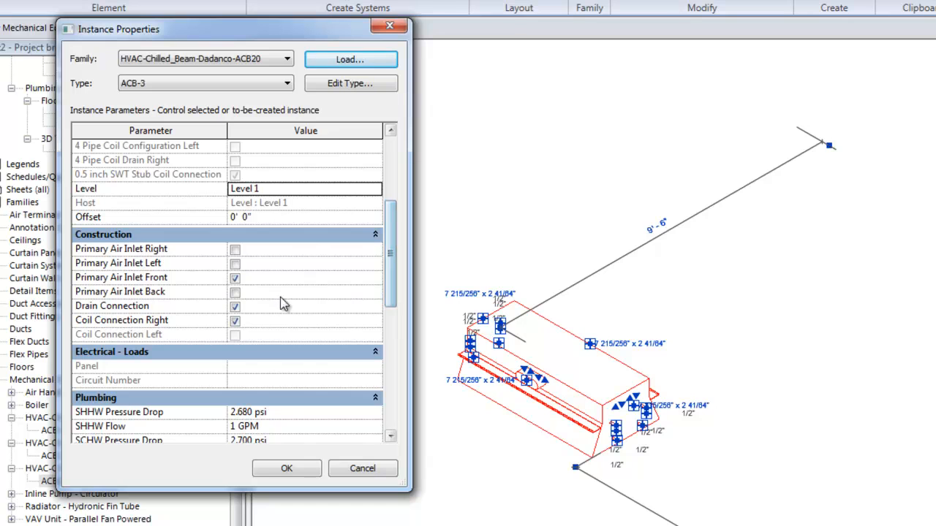
click(235, 278)
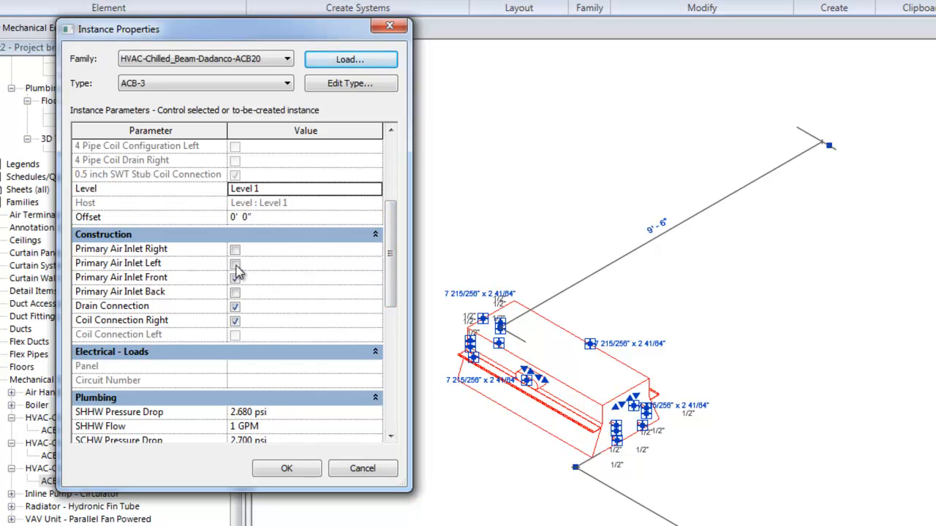
click(235, 249)
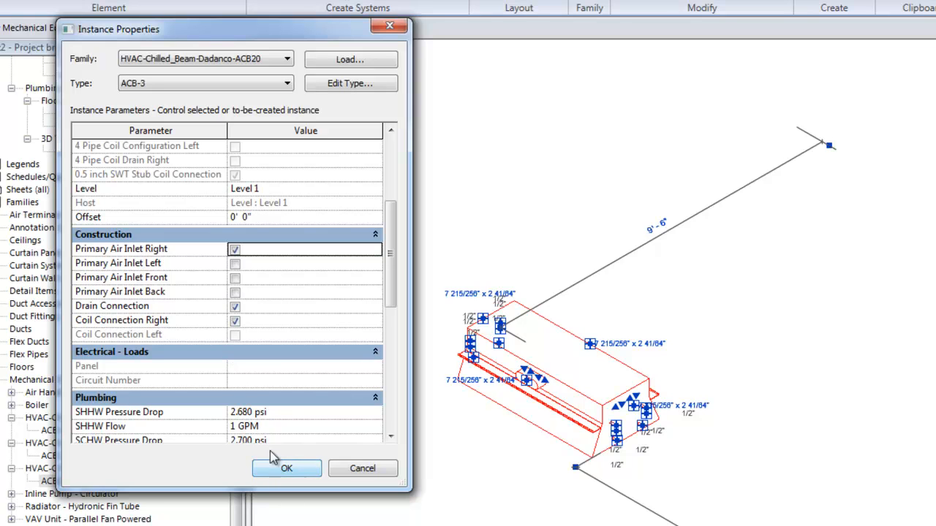
click(235, 321)
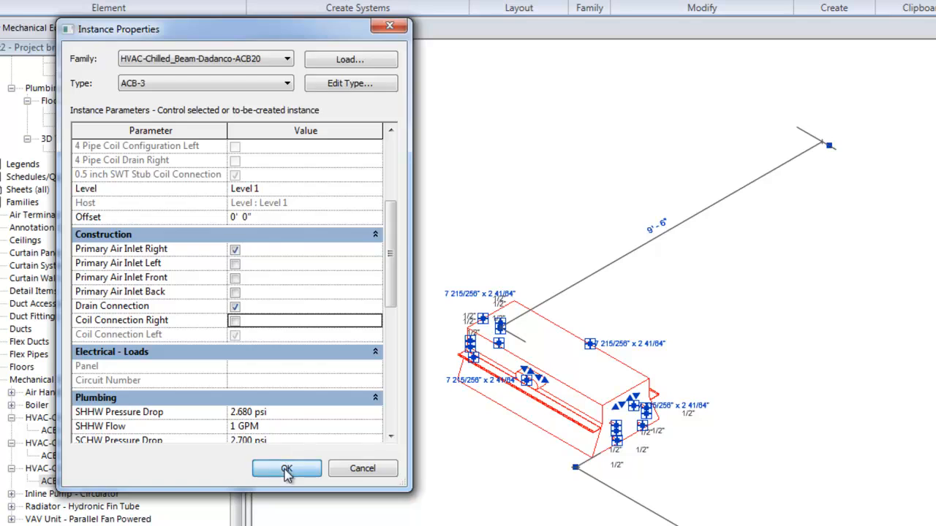
click(286, 469)
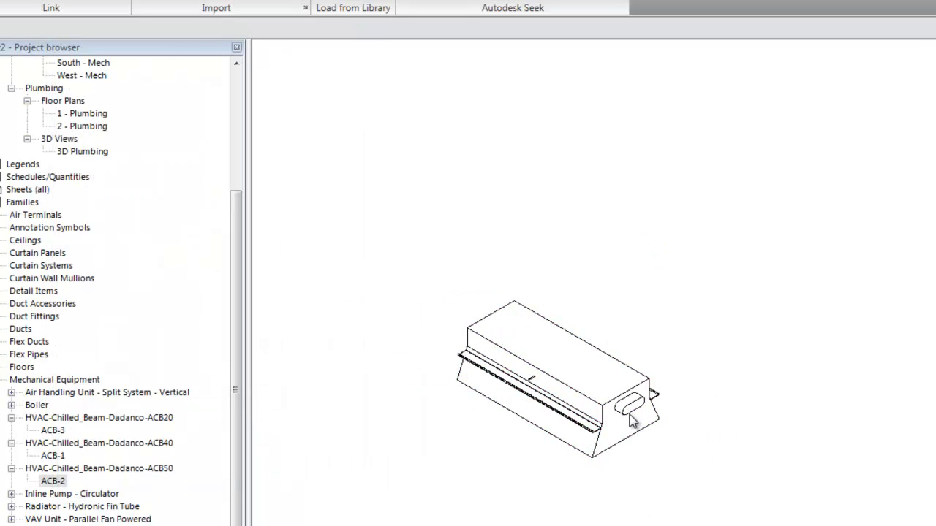
mouse_move(782, 212)
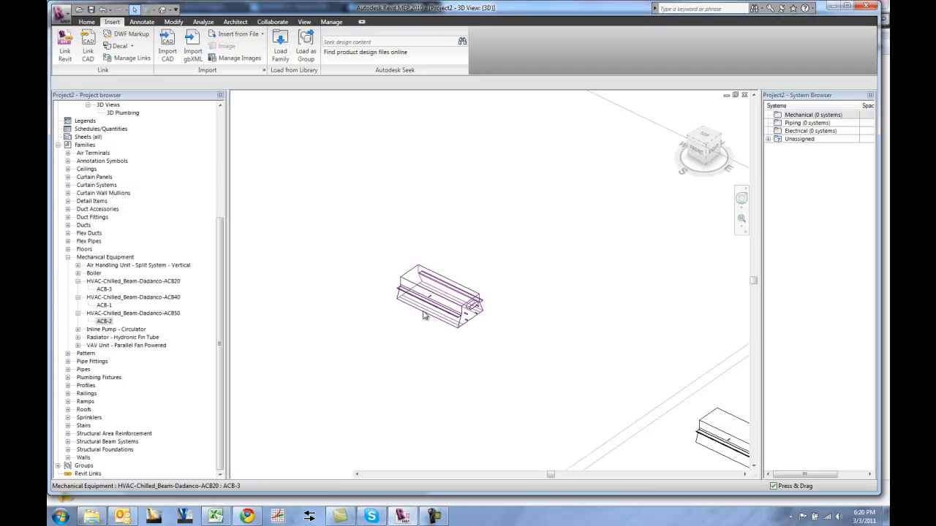
Scroll through the beam's embedded type parameters in Edit Type
click(439, 296)
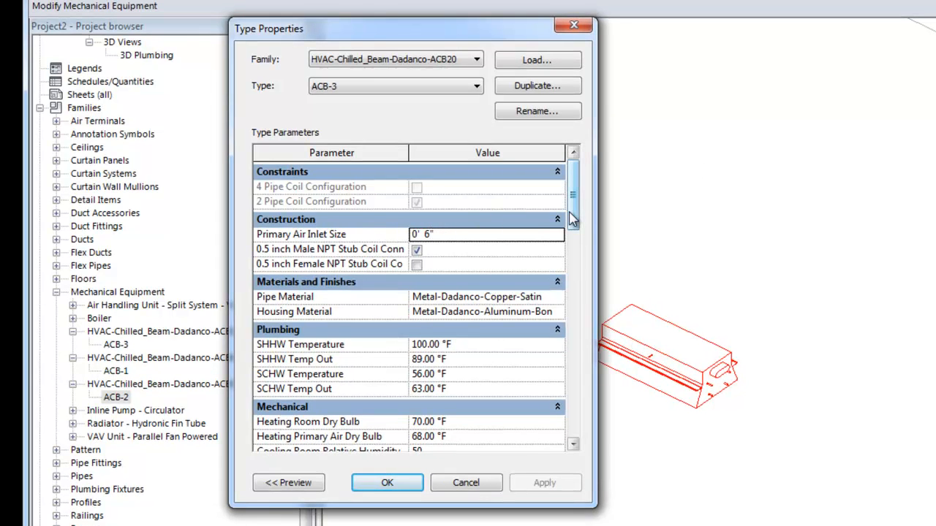
scroll(down, 3)
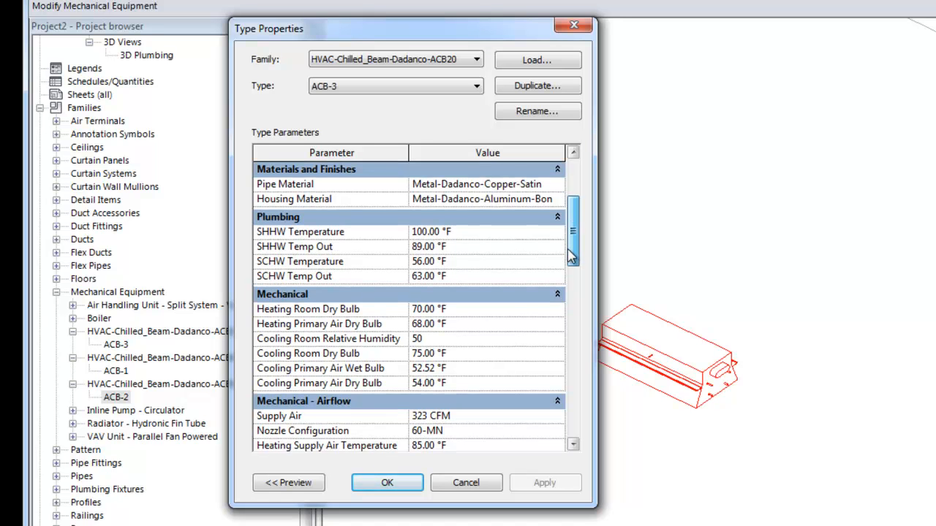
scroll(down, 3)
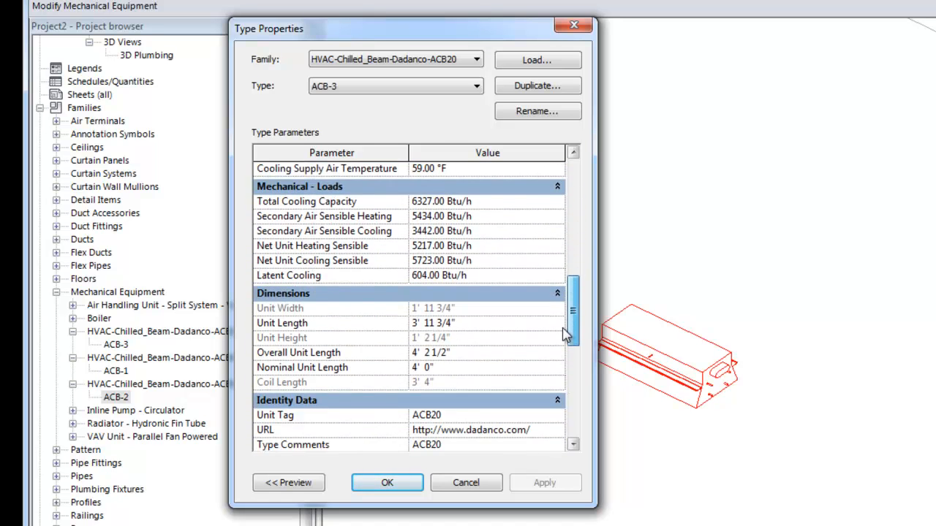
scroll(down, 3)
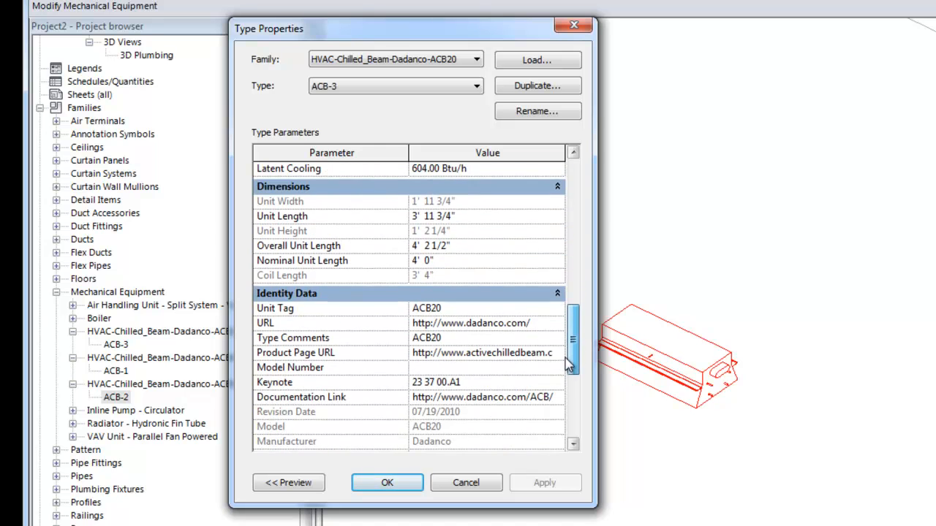
scroll(down, 3)
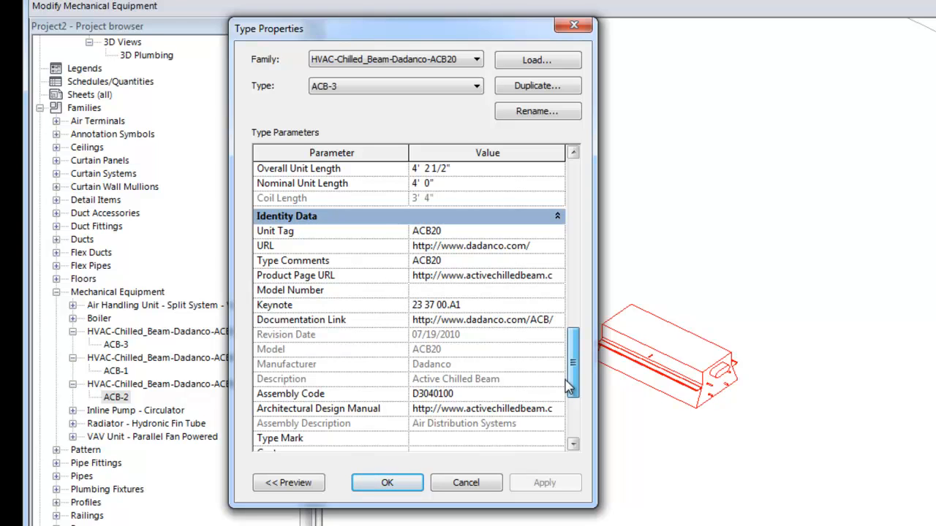
scroll(down, 3)
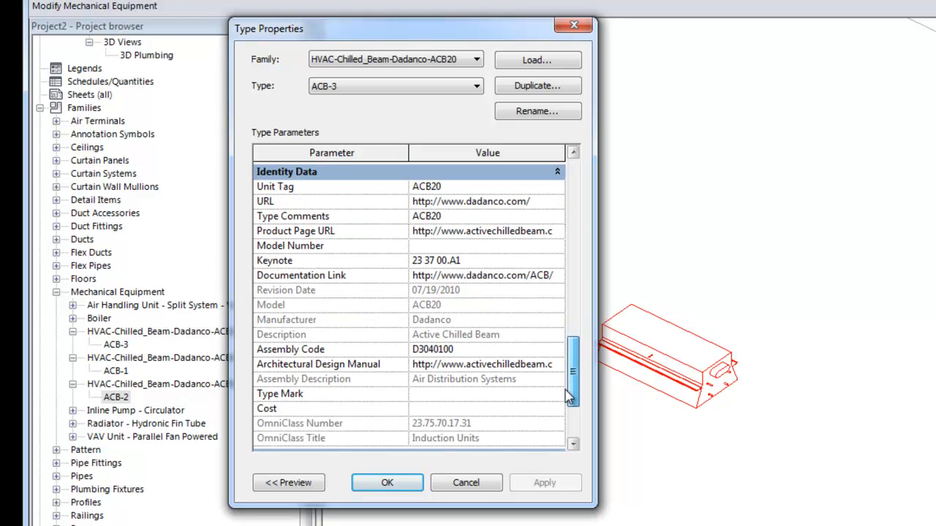
scroll(down, 3)
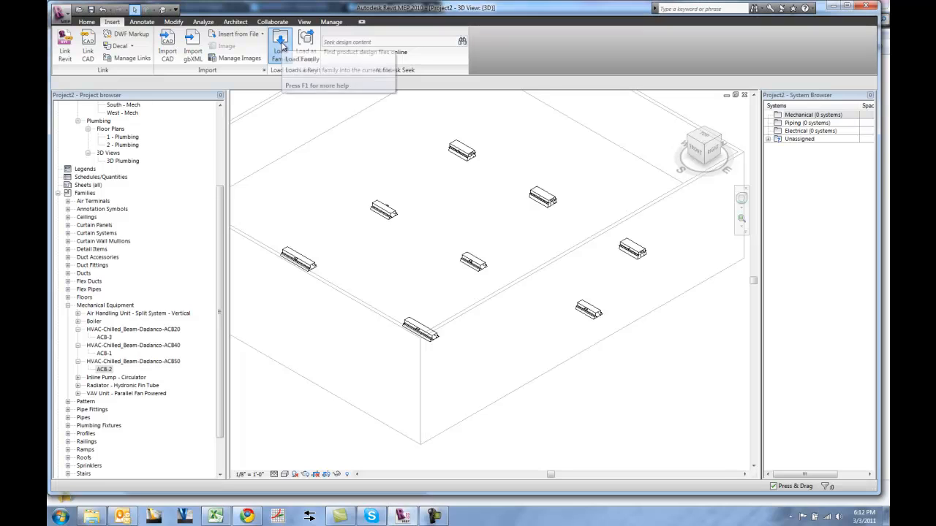
Load the HVAC-Chilled_Beam-Dadanco-ACB50.rfa family again
click(280, 45)
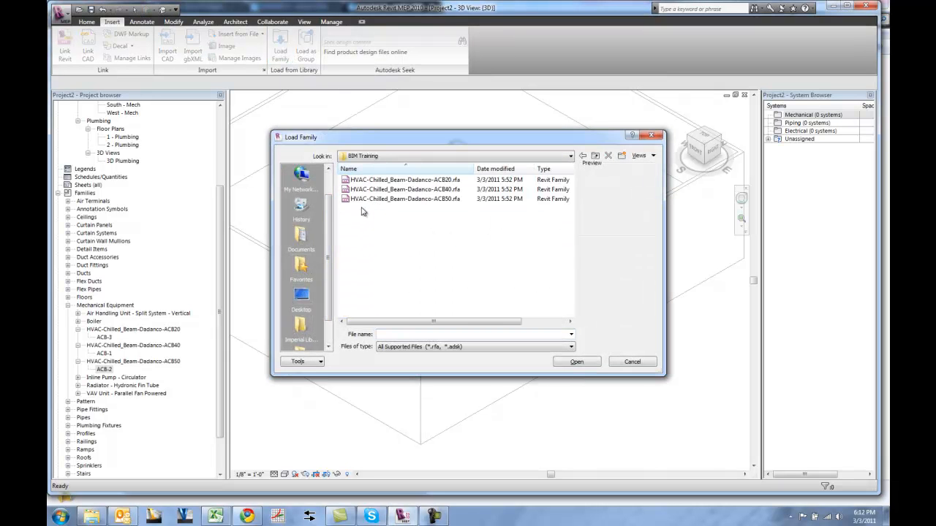
click(404, 199)
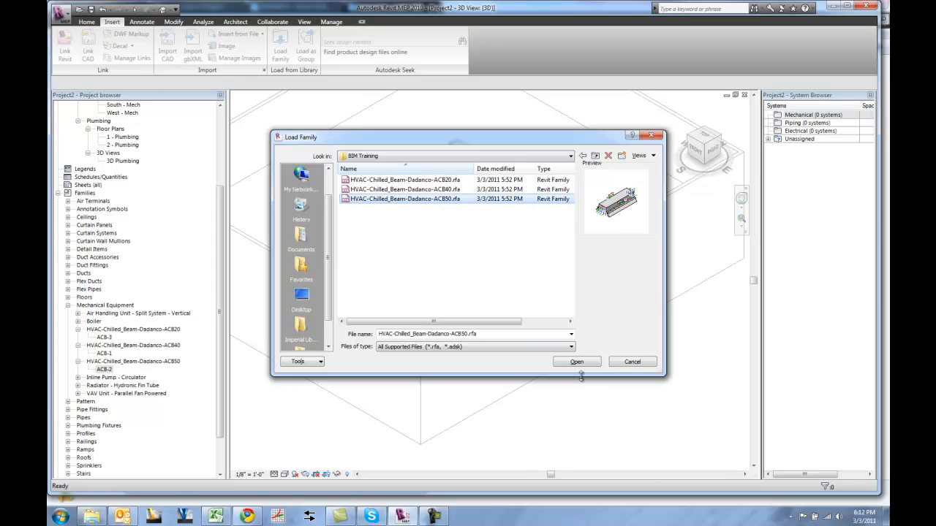
click(576, 361)
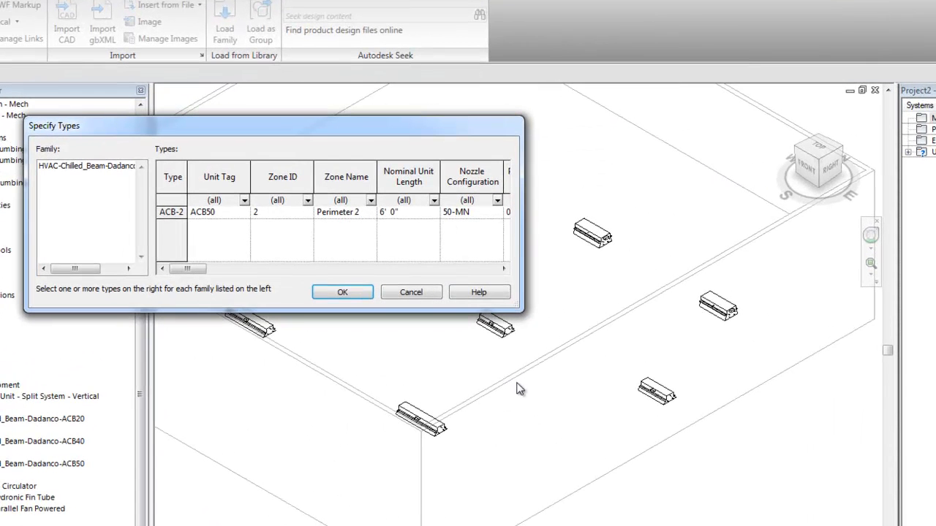
Widen the ACB-2 type table and scroll across its cooling, heating, water and sound columns
drag(520, 315, 720, 442)
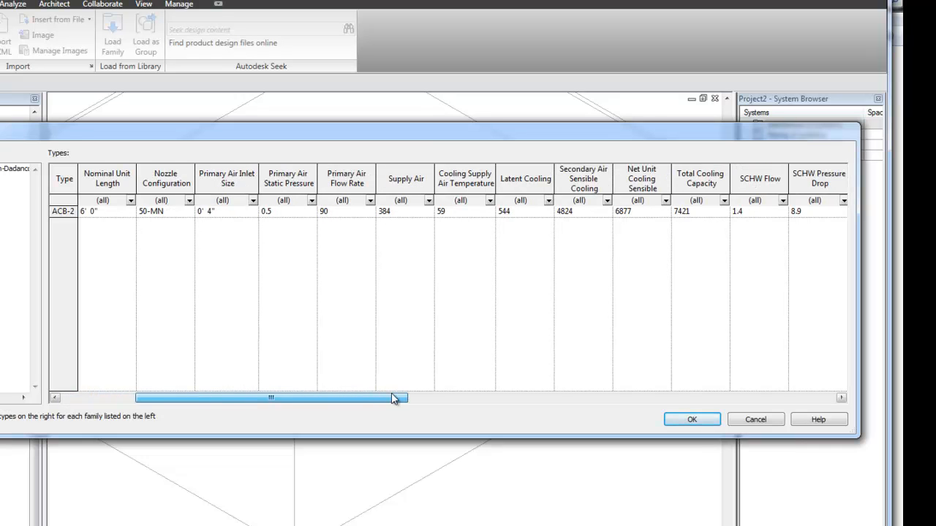
drag(271, 396, 363, 396)
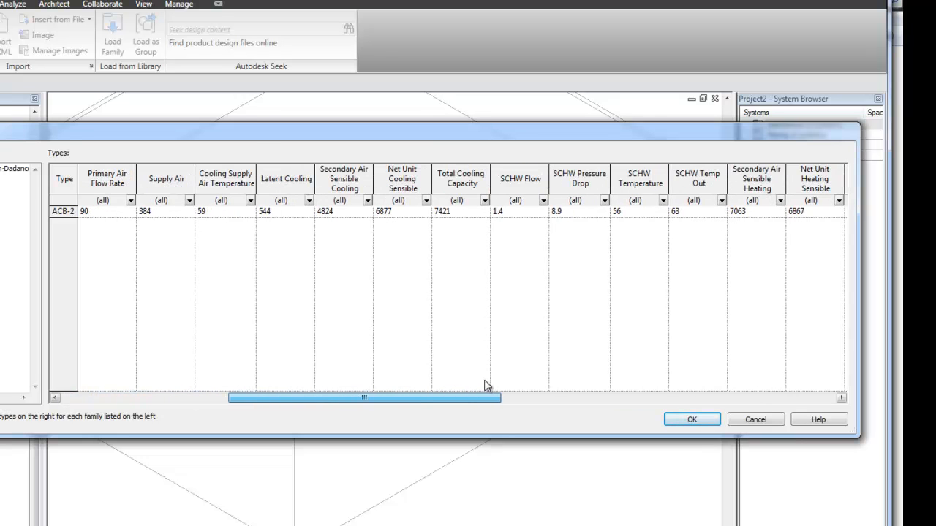
scroll(right, 3)
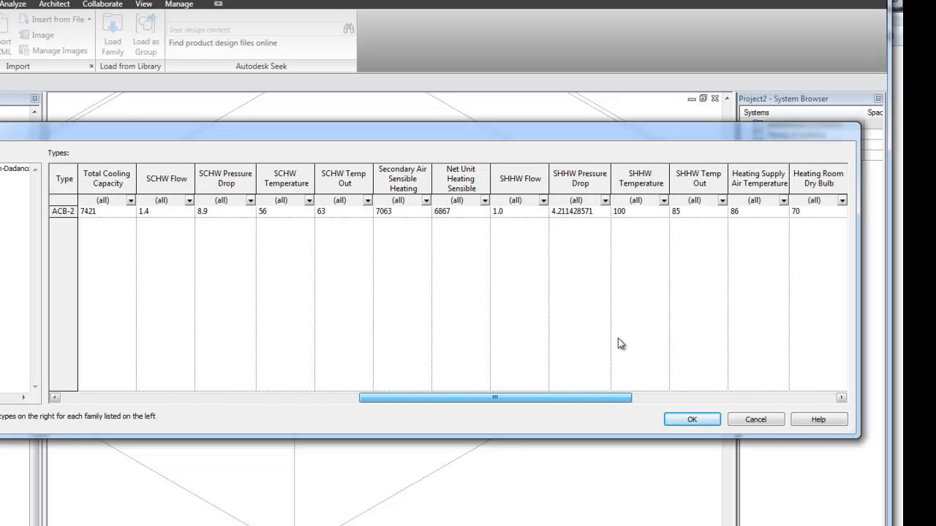
scroll(right, 3)
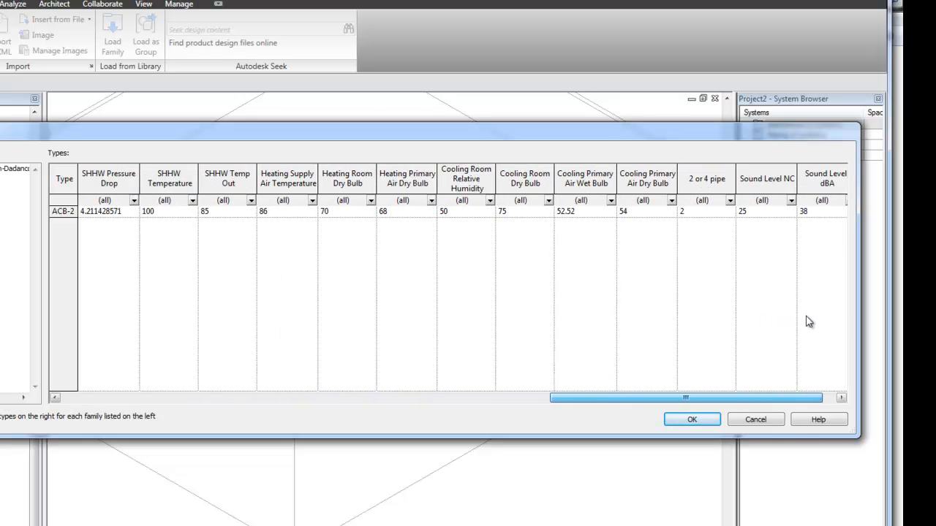
drag(683, 397, 198, 397)
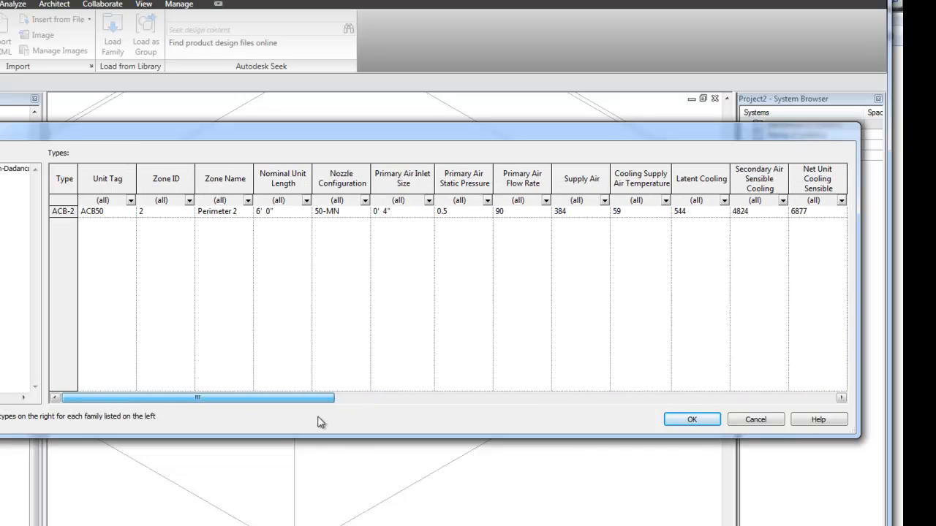
mouse_move(625, 499)
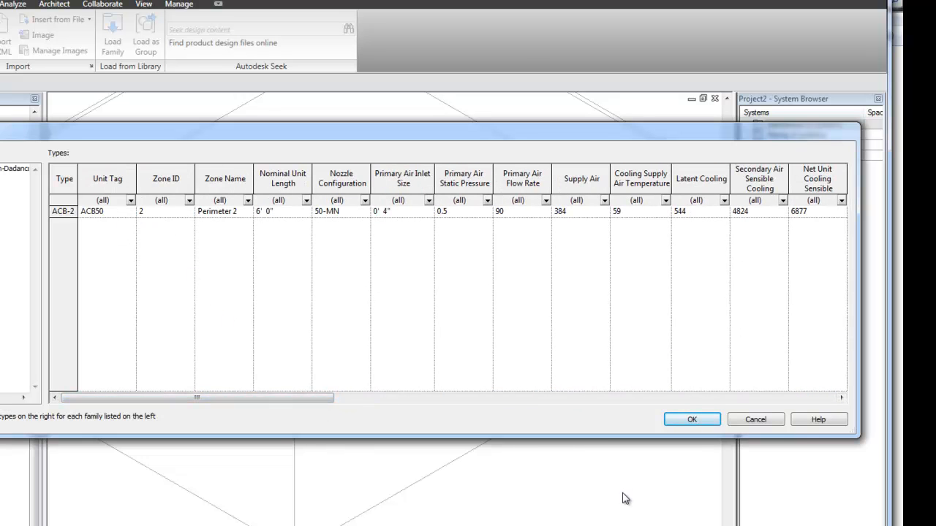